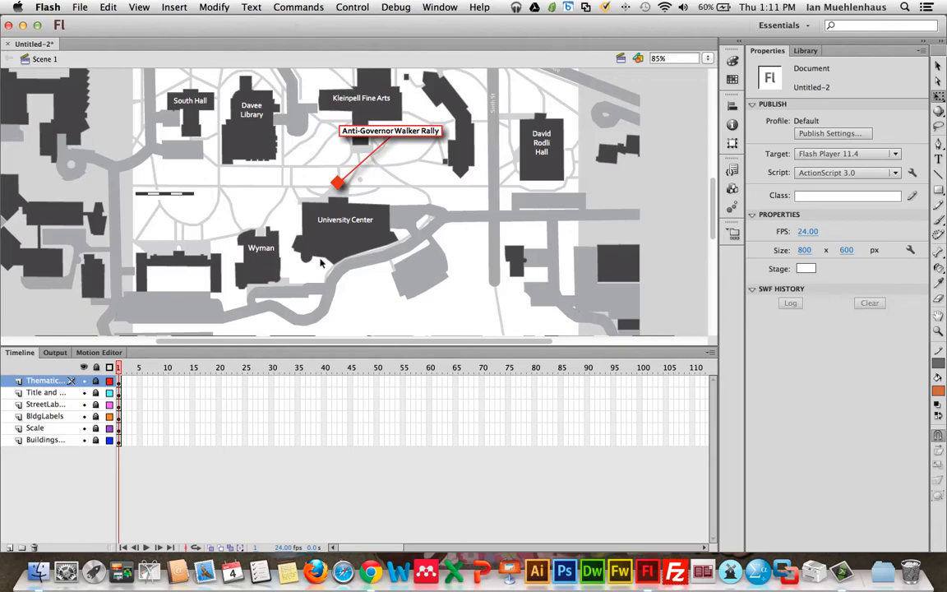
mouse_move(312, 319)
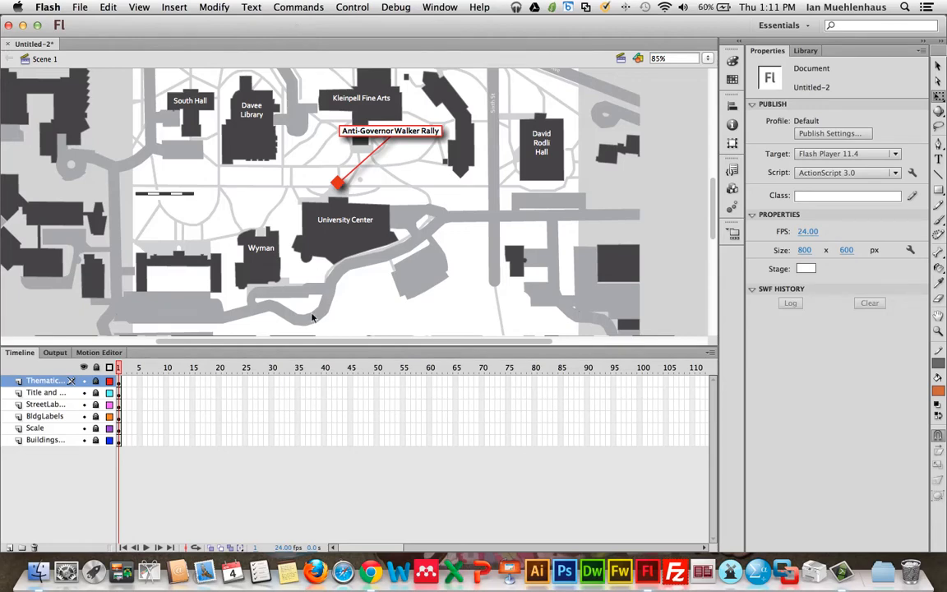
Step: Create a new top Timeline layer and rename it 'Mask Layer'
left_click_drag(362, 345, 362, 468)
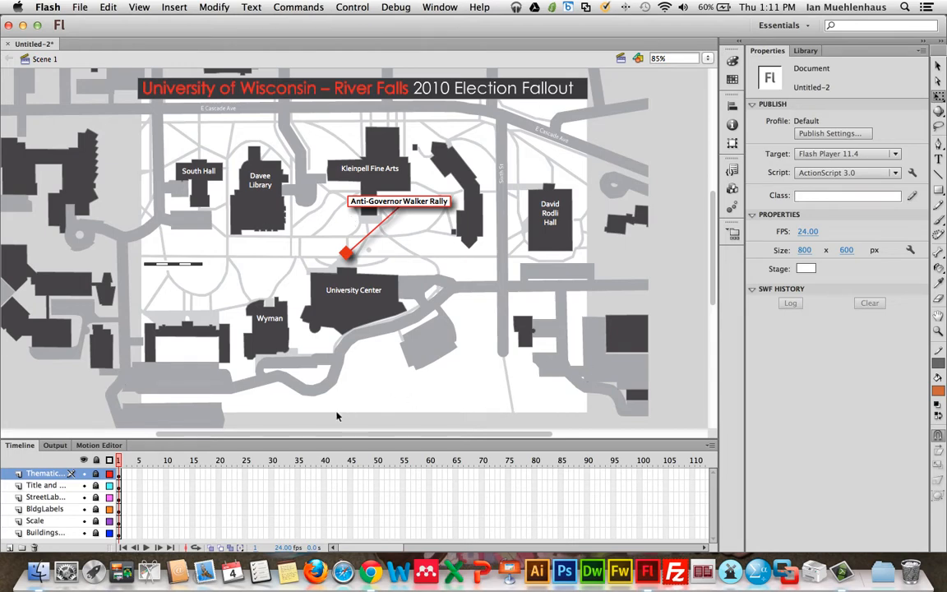
mouse_move(161, 352)
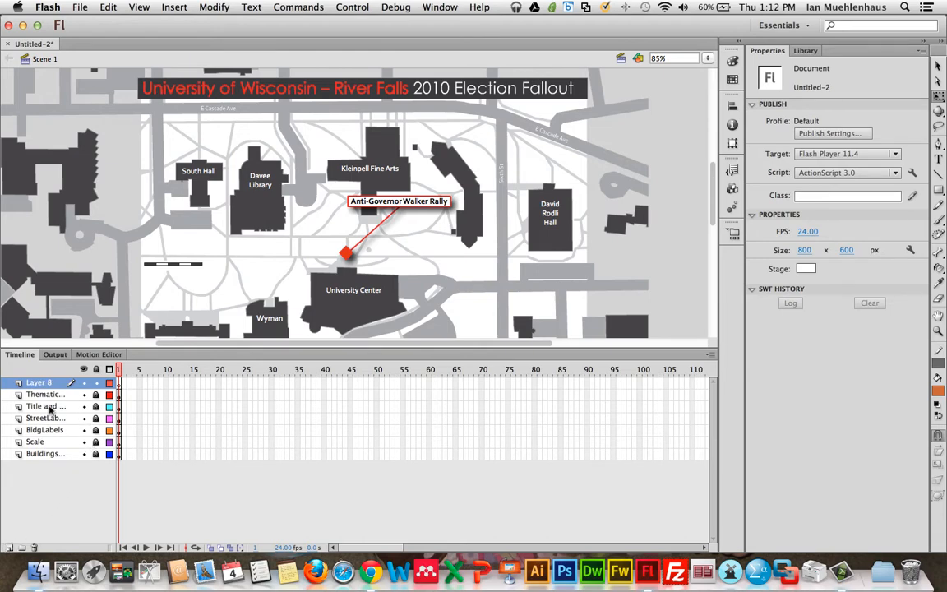
mouse_move(64, 396)
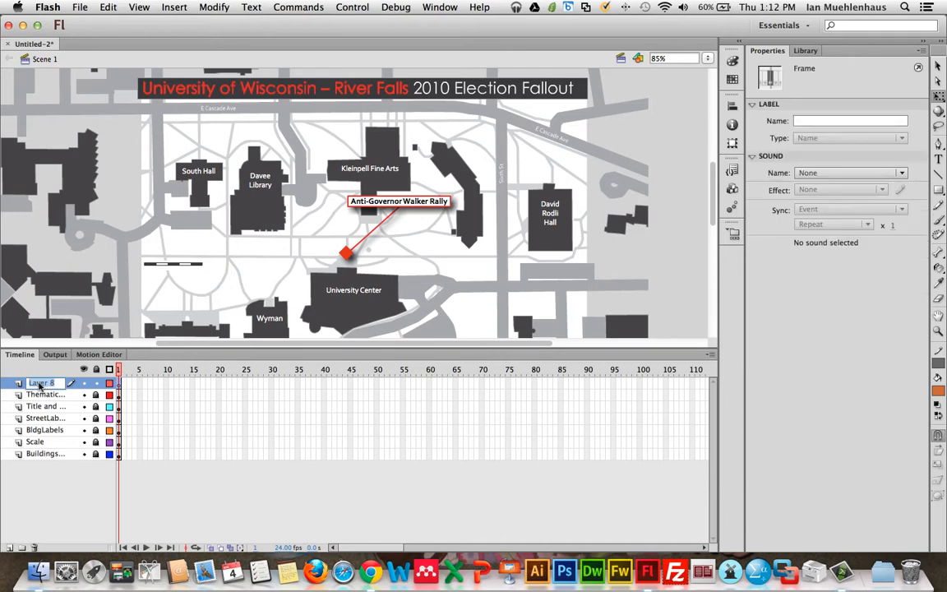
type("Mask La")
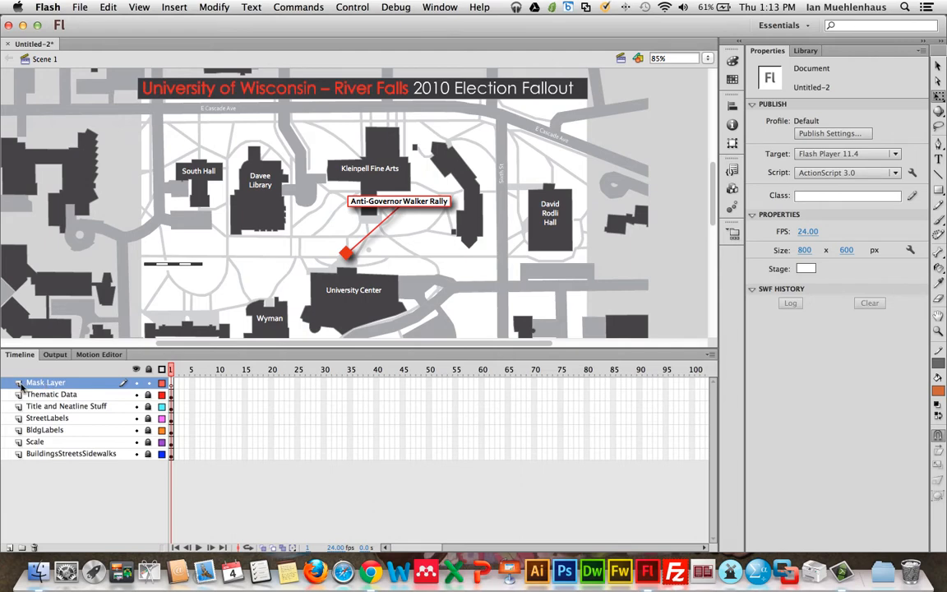
left_click(171, 381)
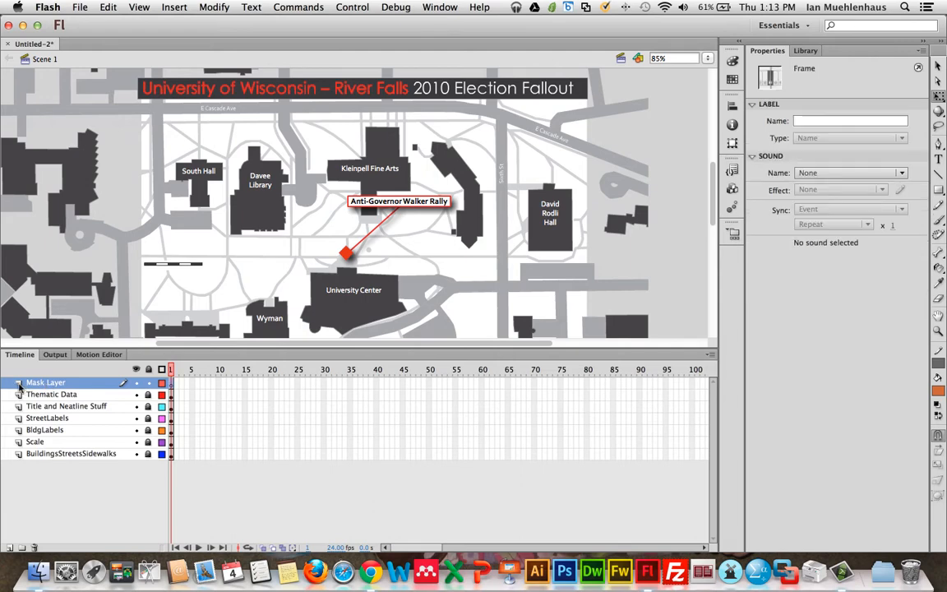
Step: Set Mask Layer's type to Mask in Layer Properties and confirm
double_click(46, 381)
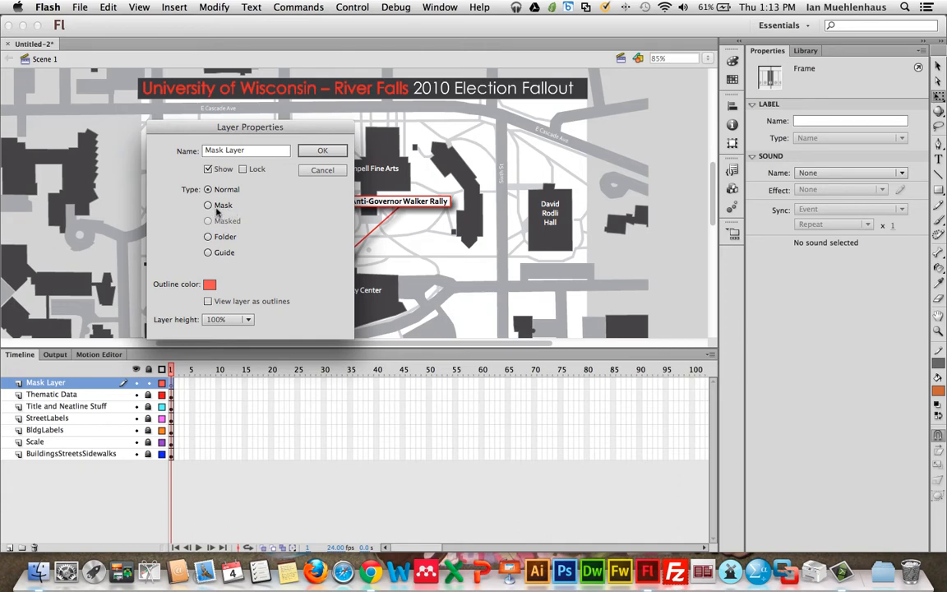
left_click(207, 204)
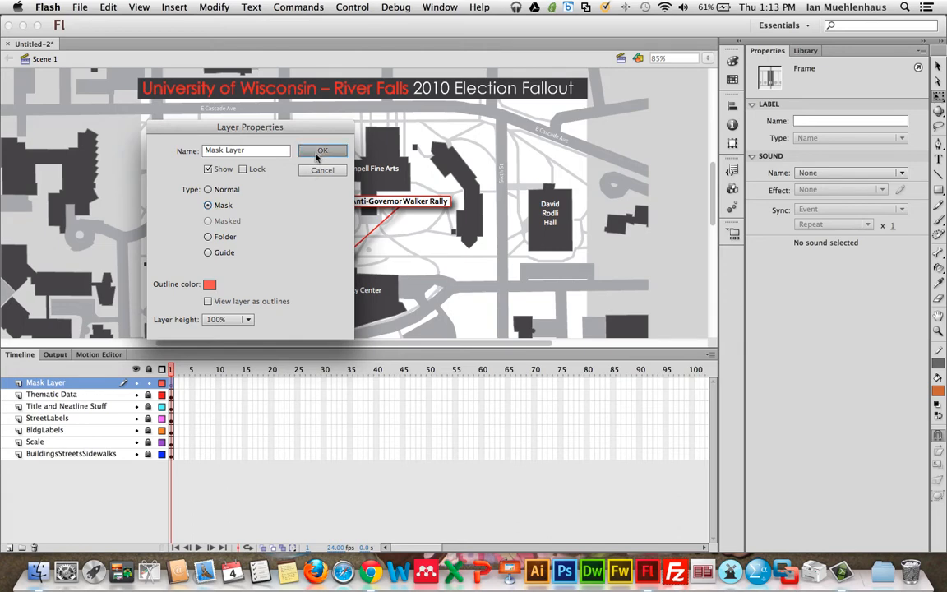
left_click(322, 151)
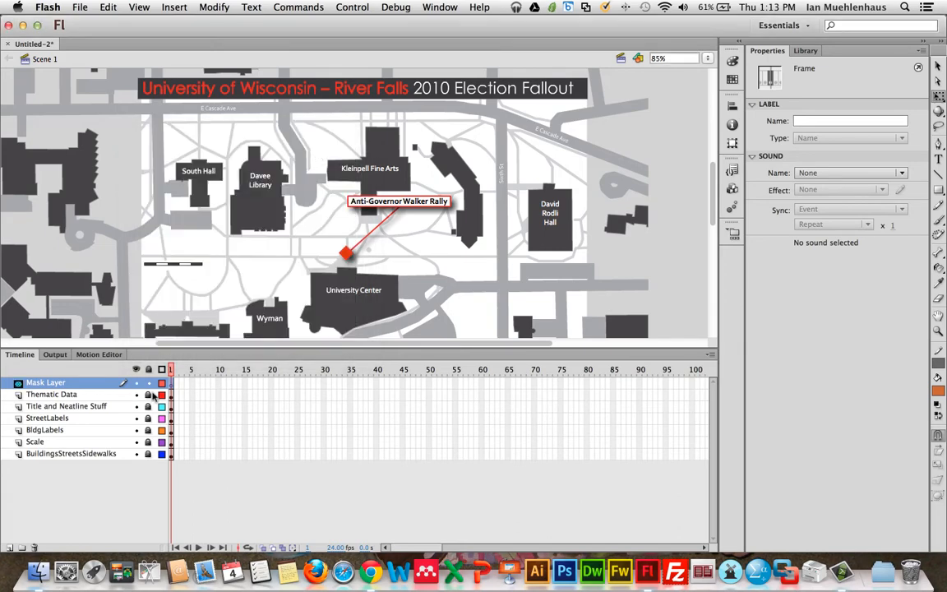
mouse_move(846, 244)
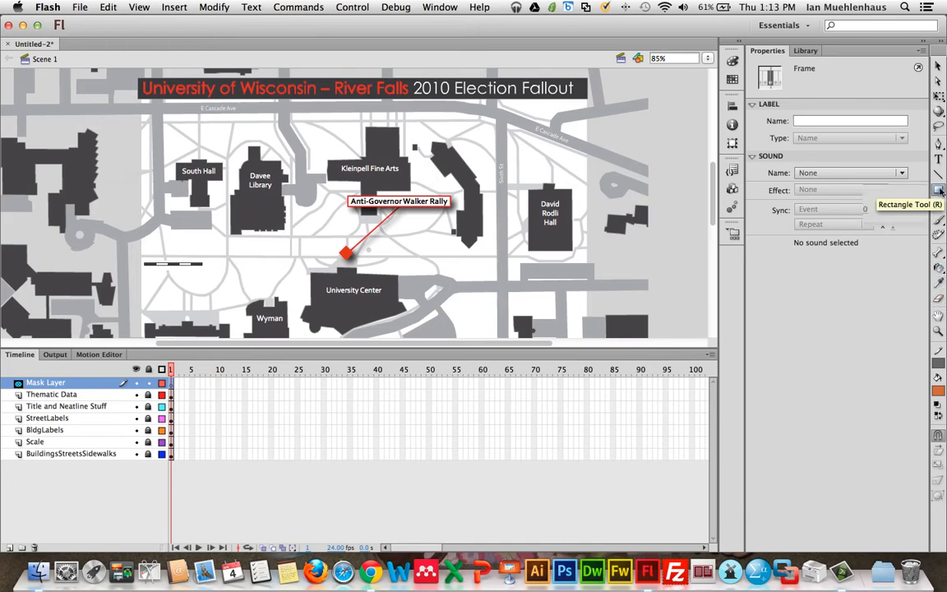
Step: Draw an orange rectangle over the map's upper part on Mask Layer and select it
left_click(936, 191)
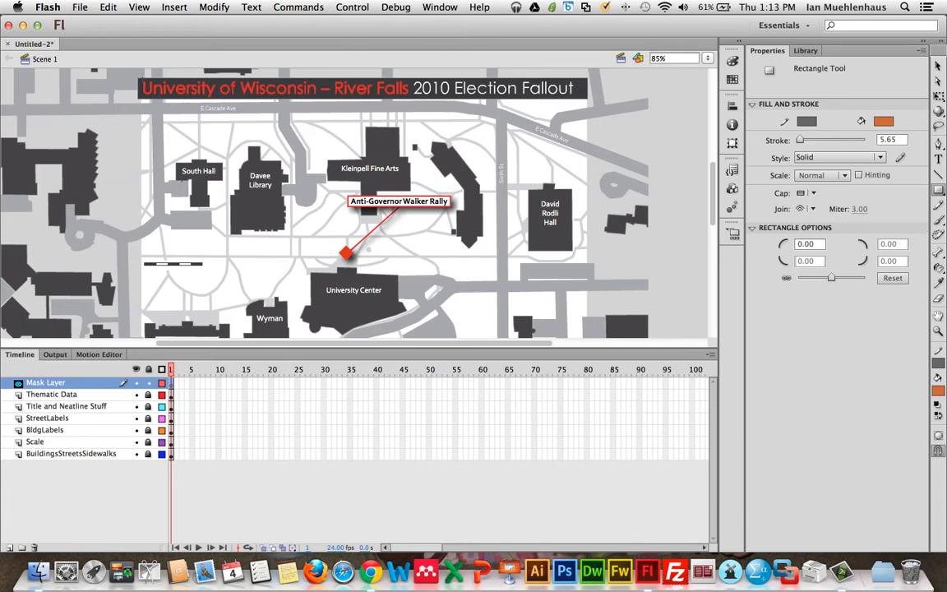
left_click_drag(139, 78, 519, 266)
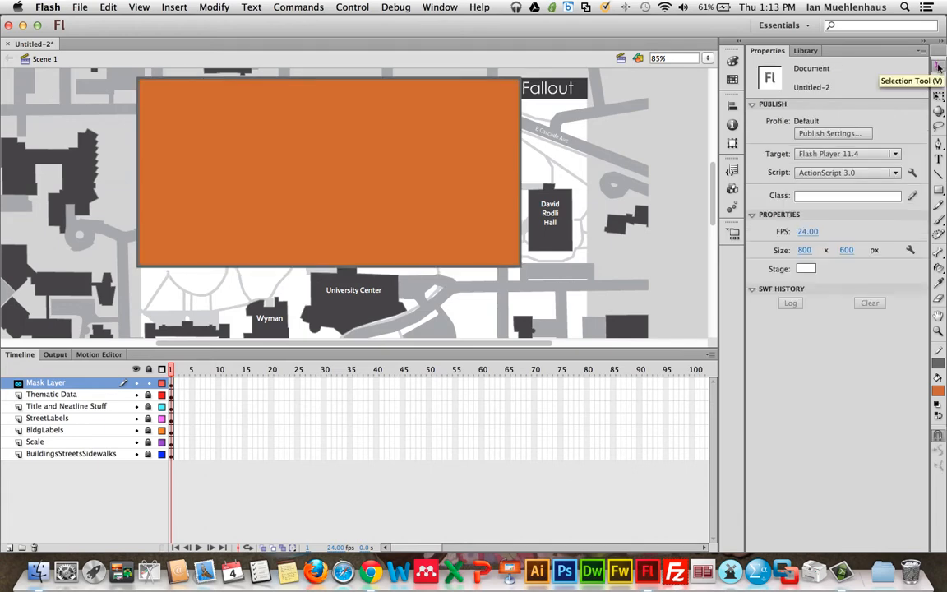
left_click(307, 169)
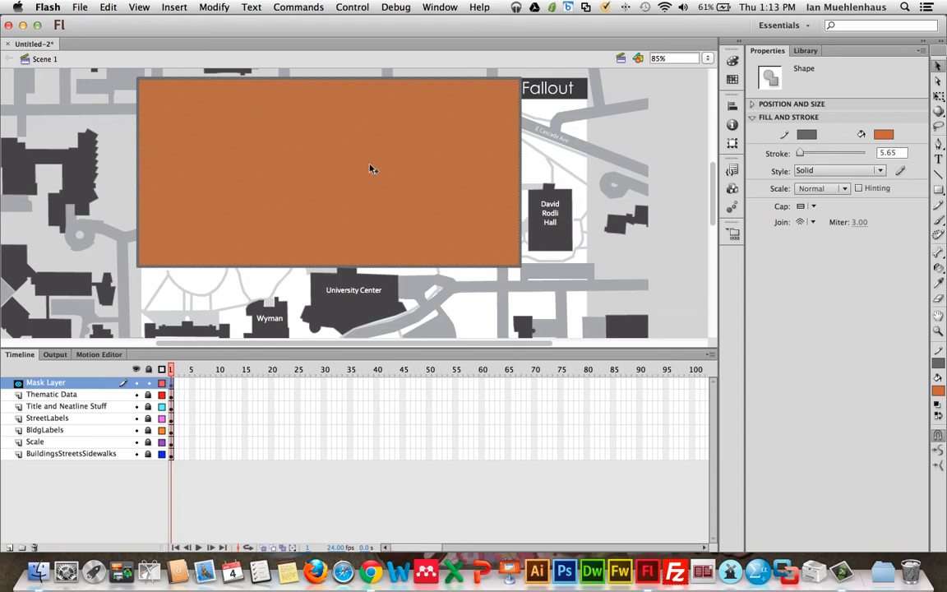
mouse_move(362, 173)
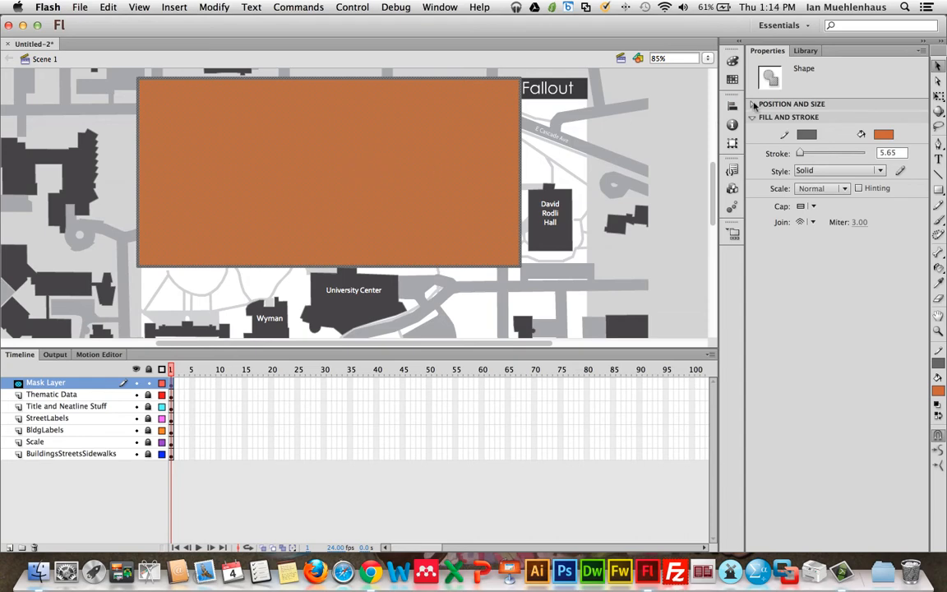
Step: Set the rectangle to X 0, Y 0, W 800, H 600 in Position and Size
left_click(753, 103)
type("800")
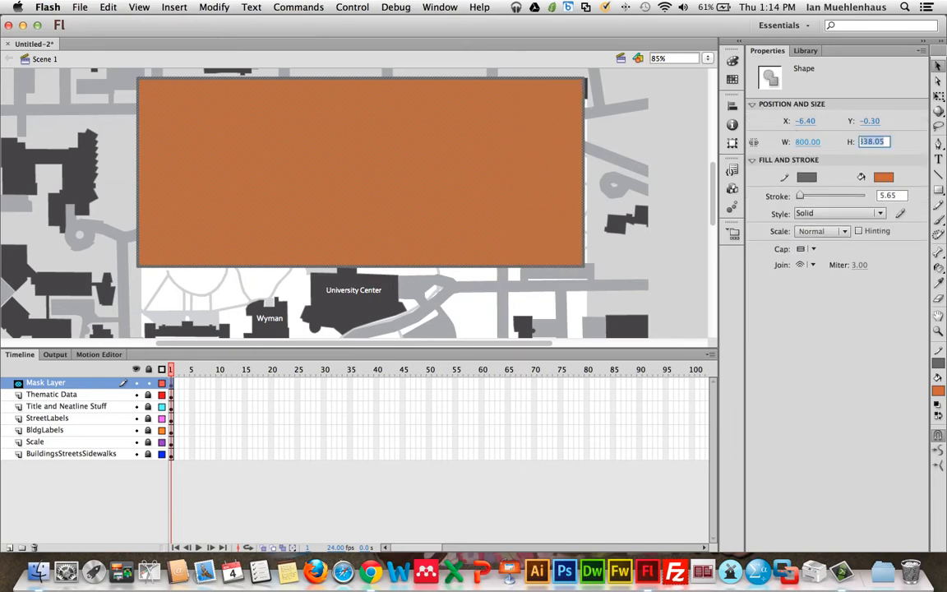
type("600.00")
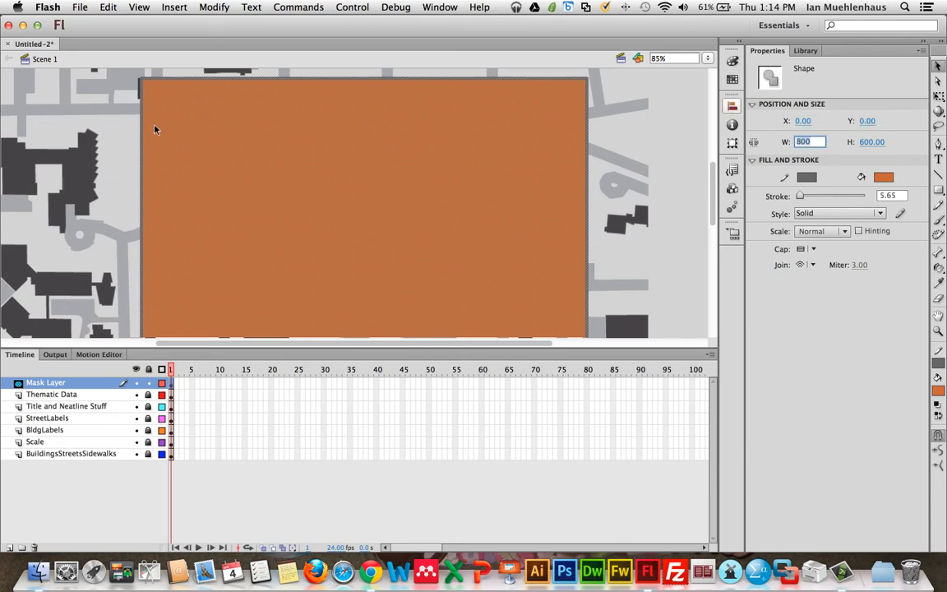
mouse_move(145, 82)
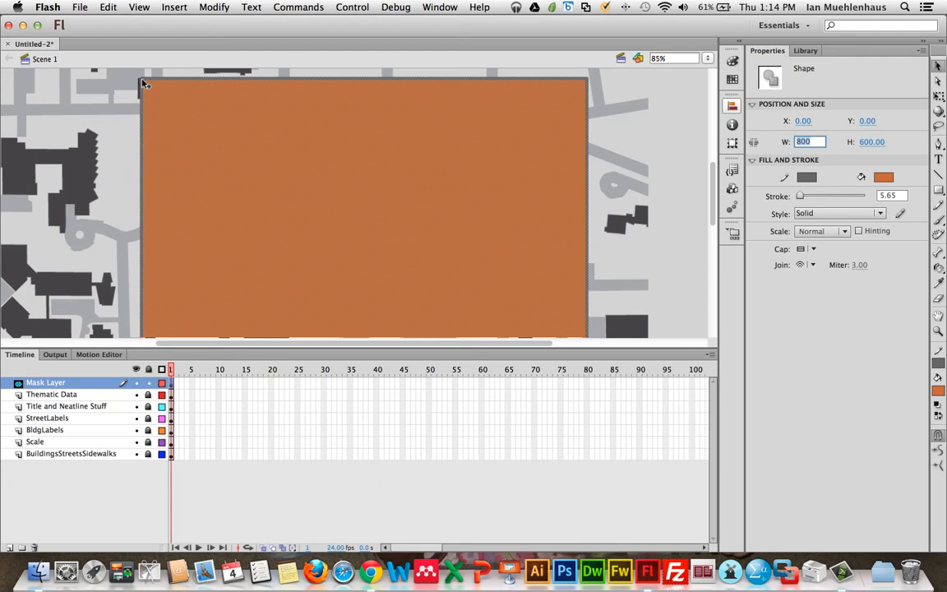
mouse_move(682, 151)
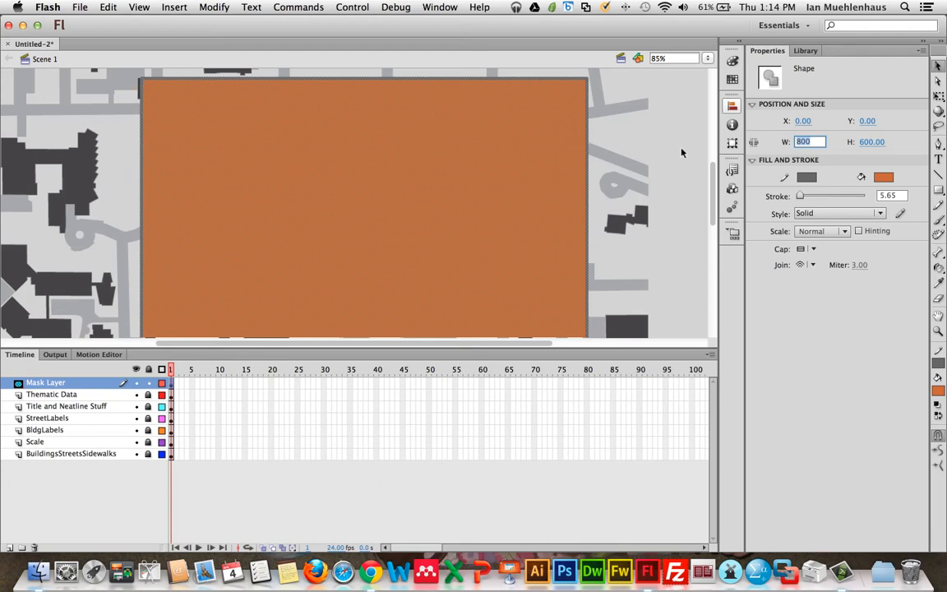
mouse_move(677, 168)
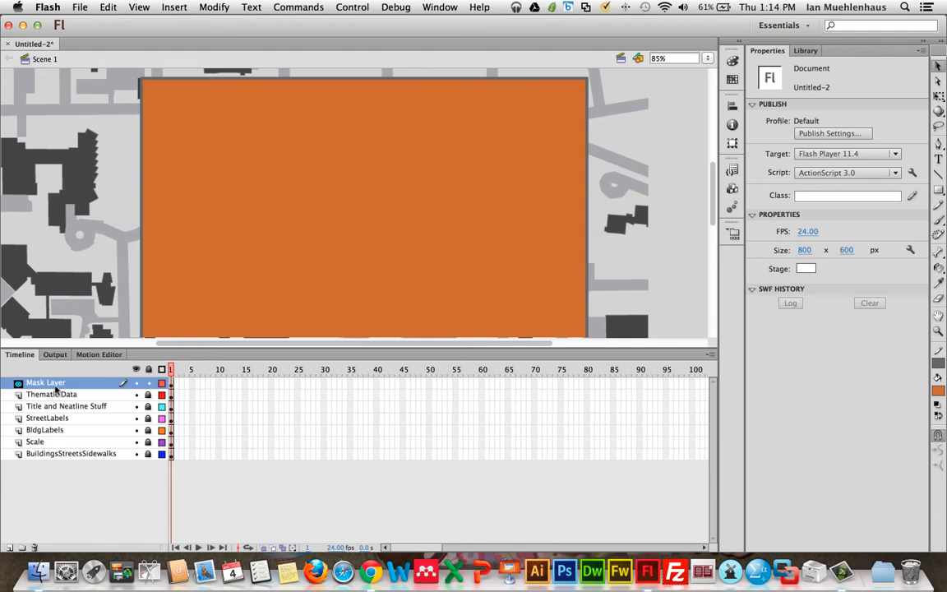
mouse_move(447, 172)
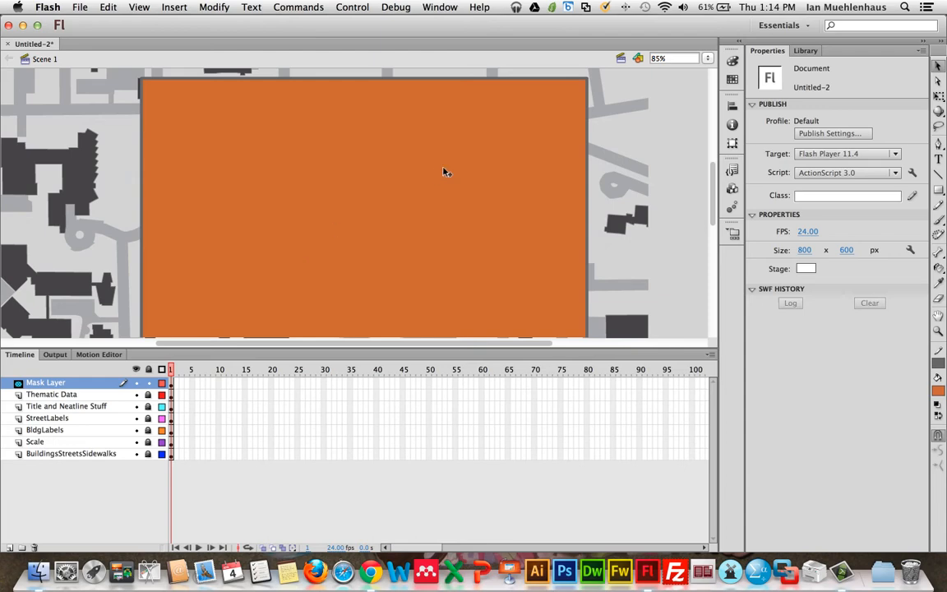
mouse_move(367, 223)
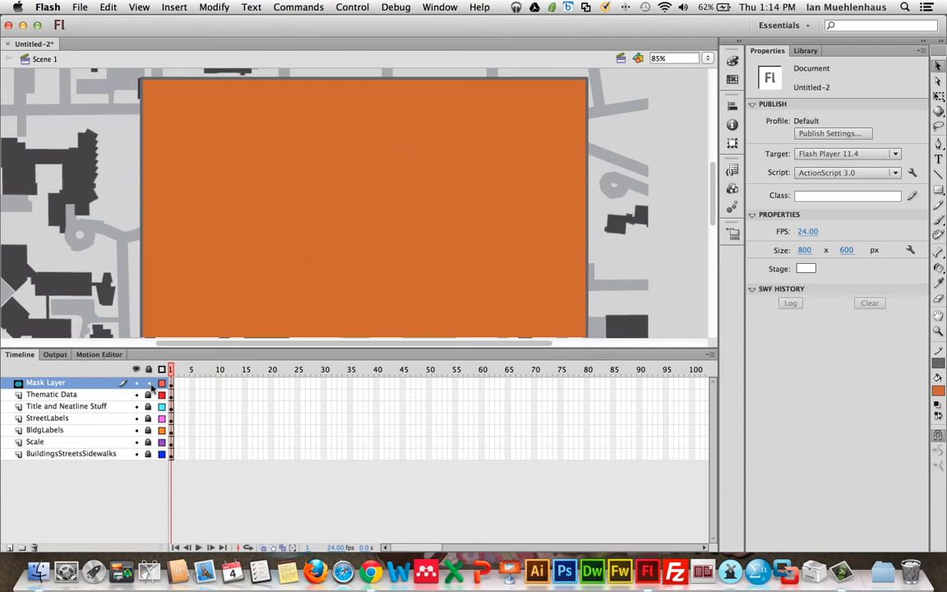
Step: Lock Mask Layer to preview the clipped map, then select the Thematic Data layer
left_click(148, 381)
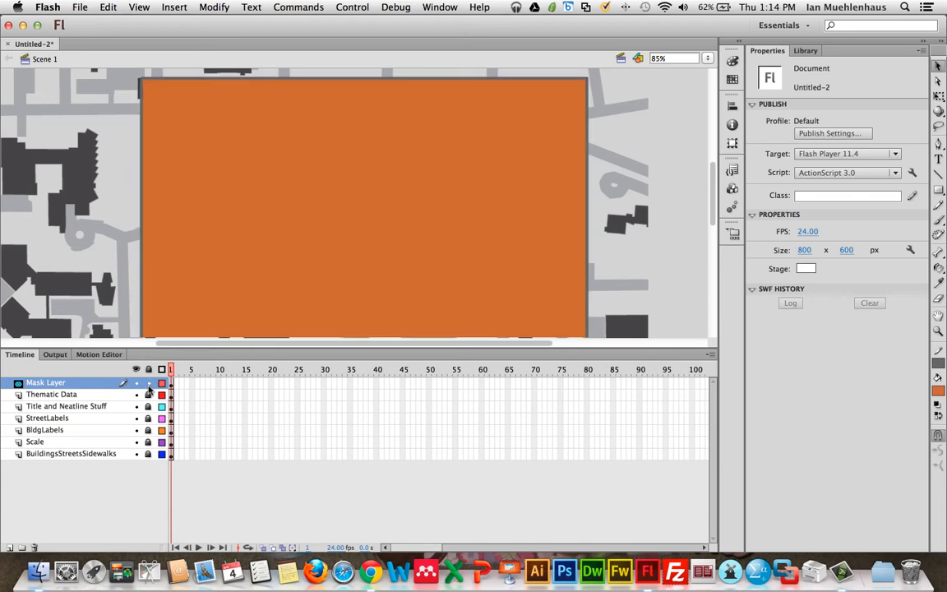
left_click(148, 382)
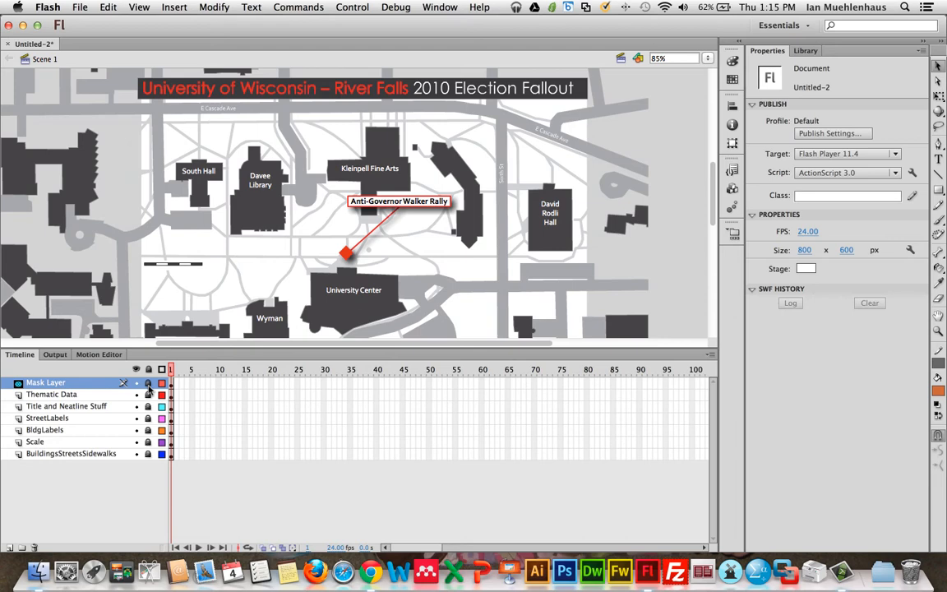
left_click(51, 394)
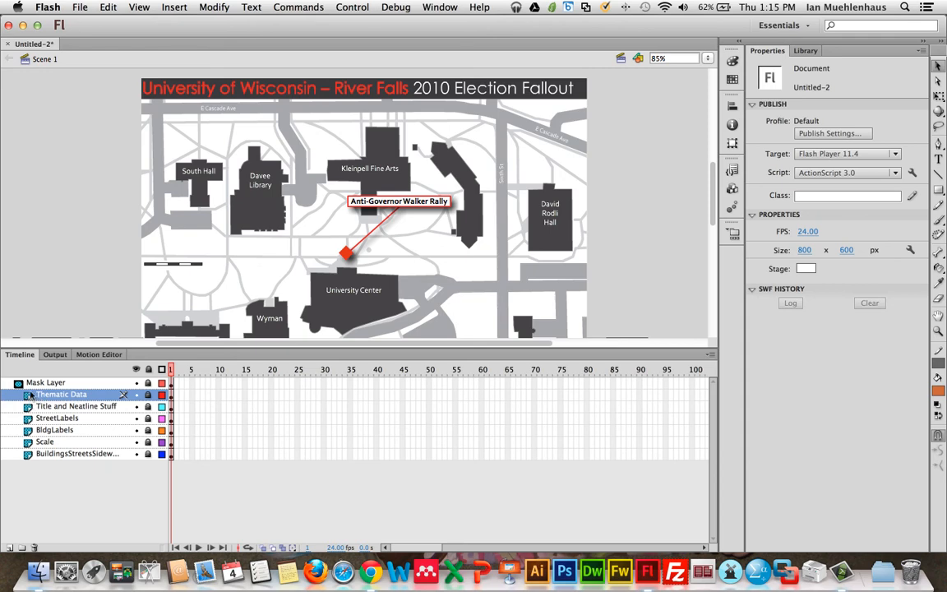
mouse_move(33, 388)
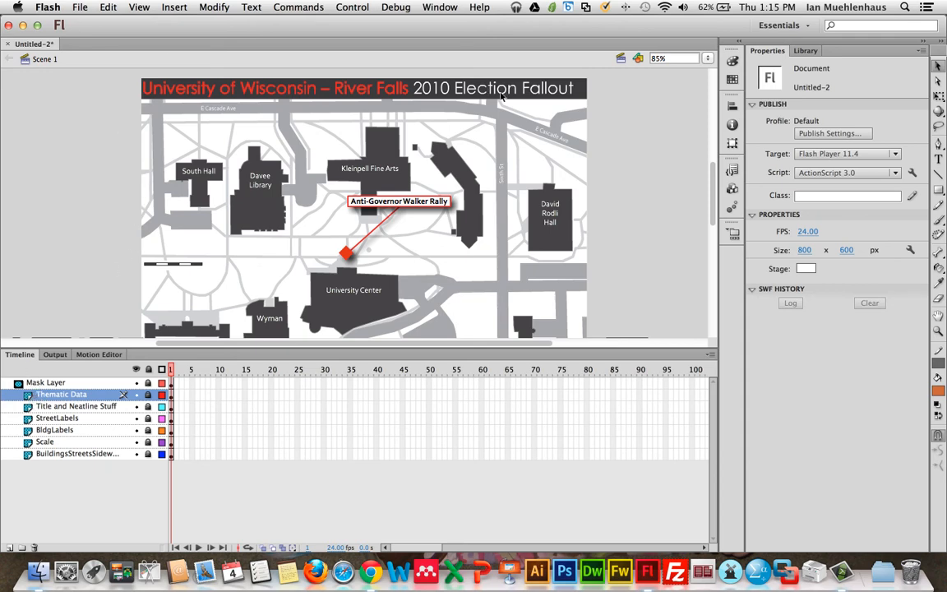
mouse_move(716, 188)
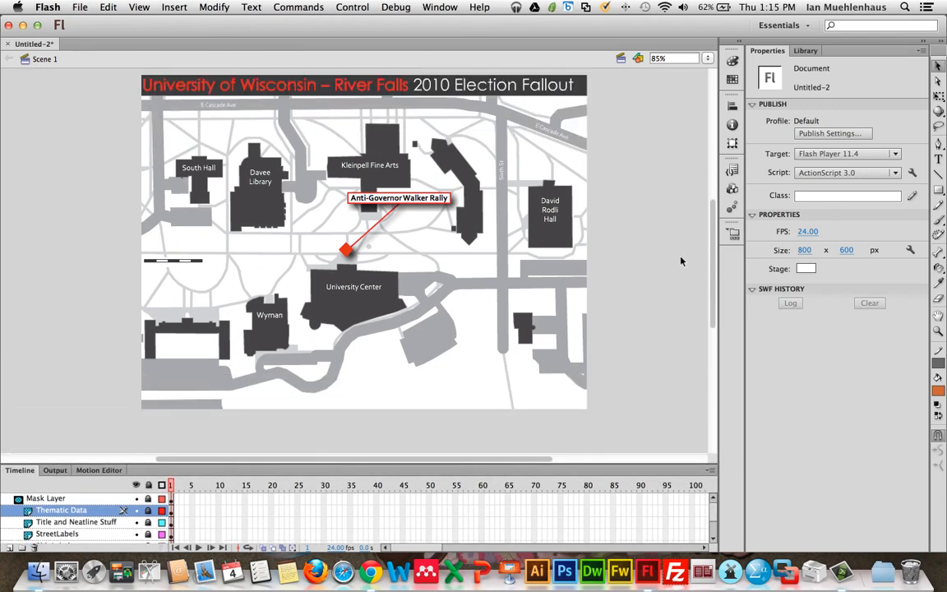
mouse_move(369, 104)
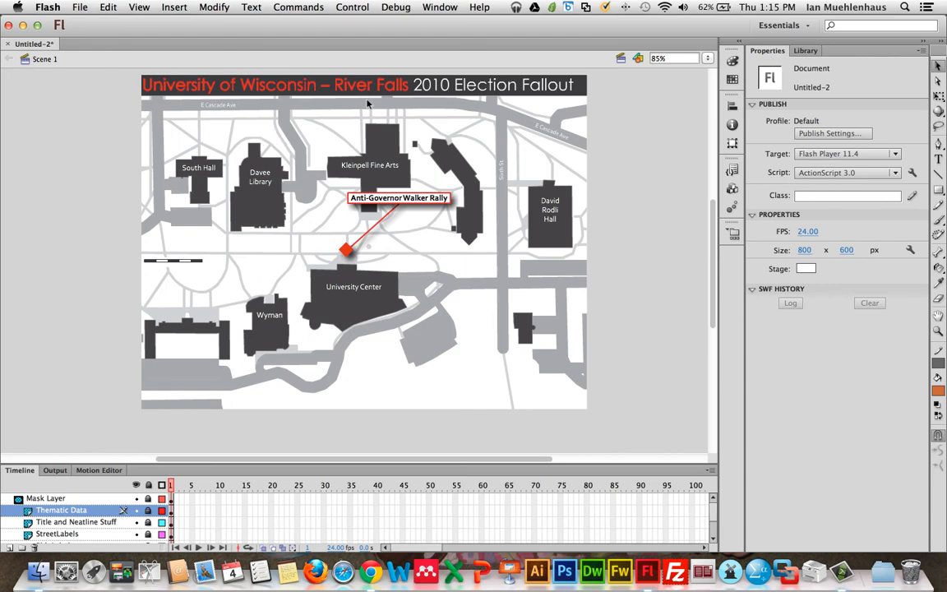
mouse_move(605, 139)
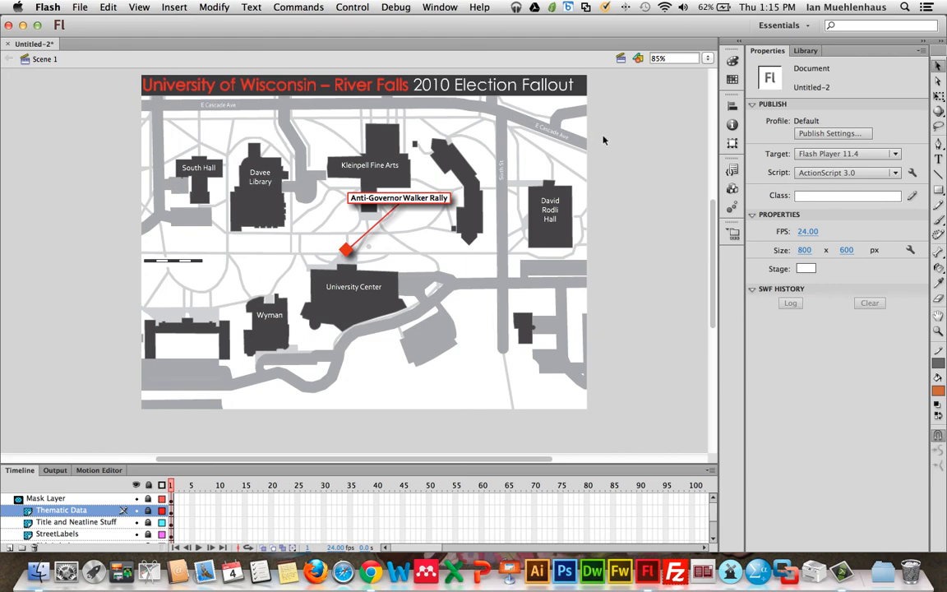
mouse_move(595, 191)
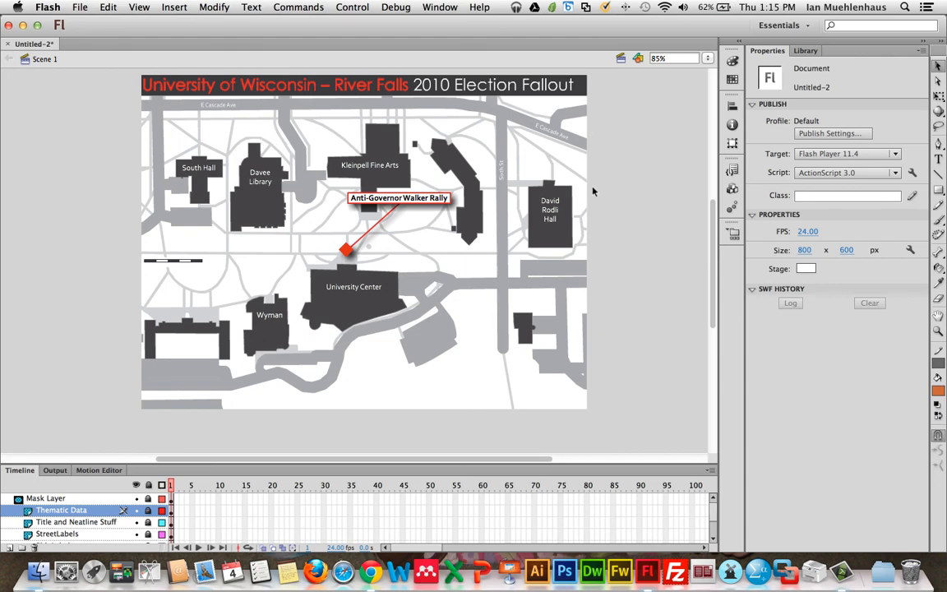